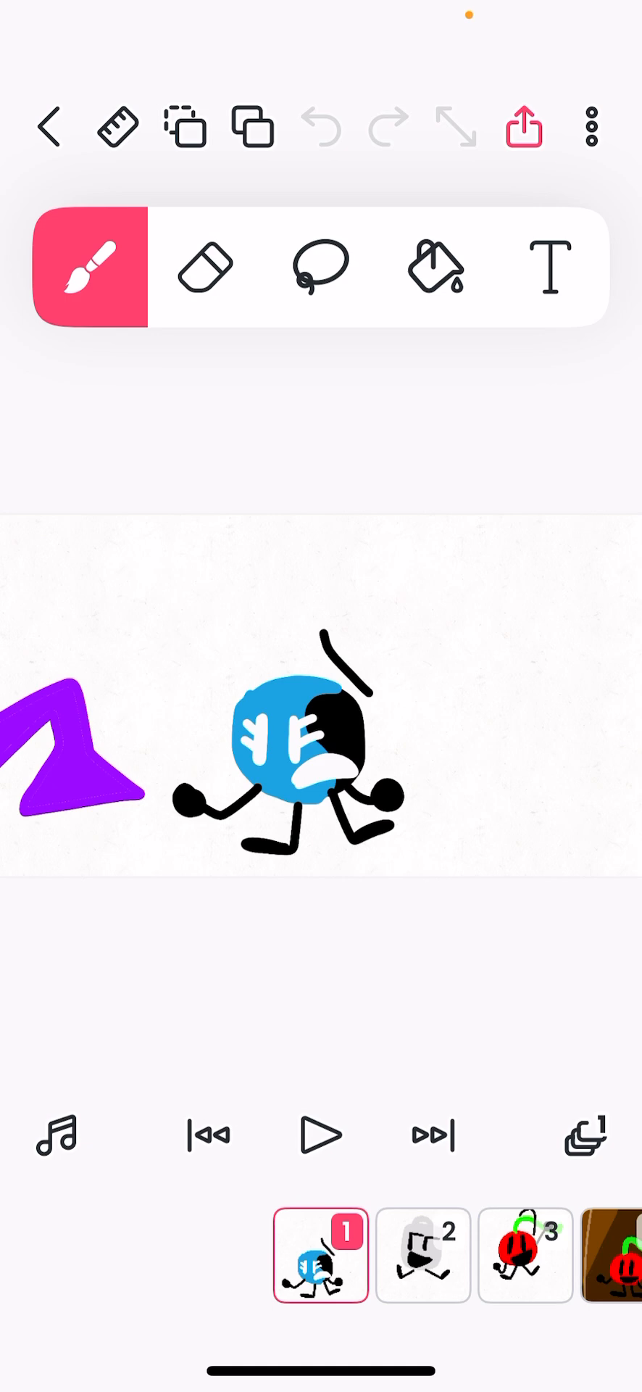
Step: Step through the opening frames to frame 22, the orange character with beads
left_click(320, 1253)
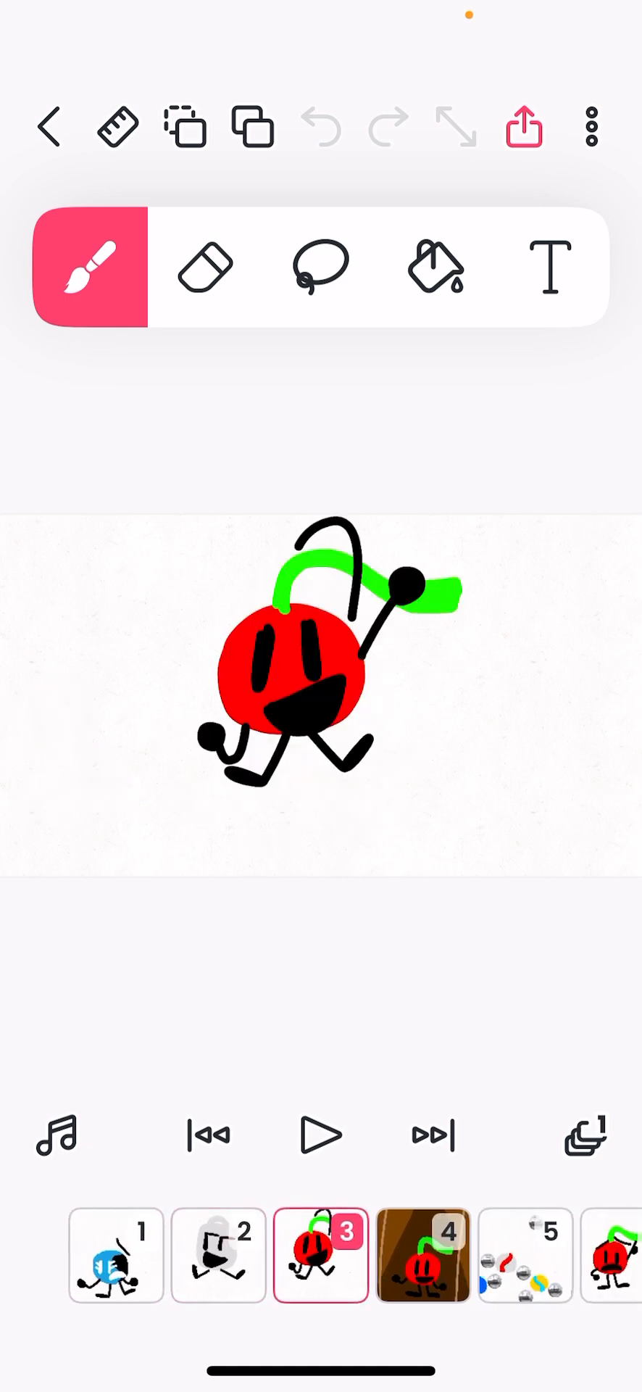
left_click(421, 1253)
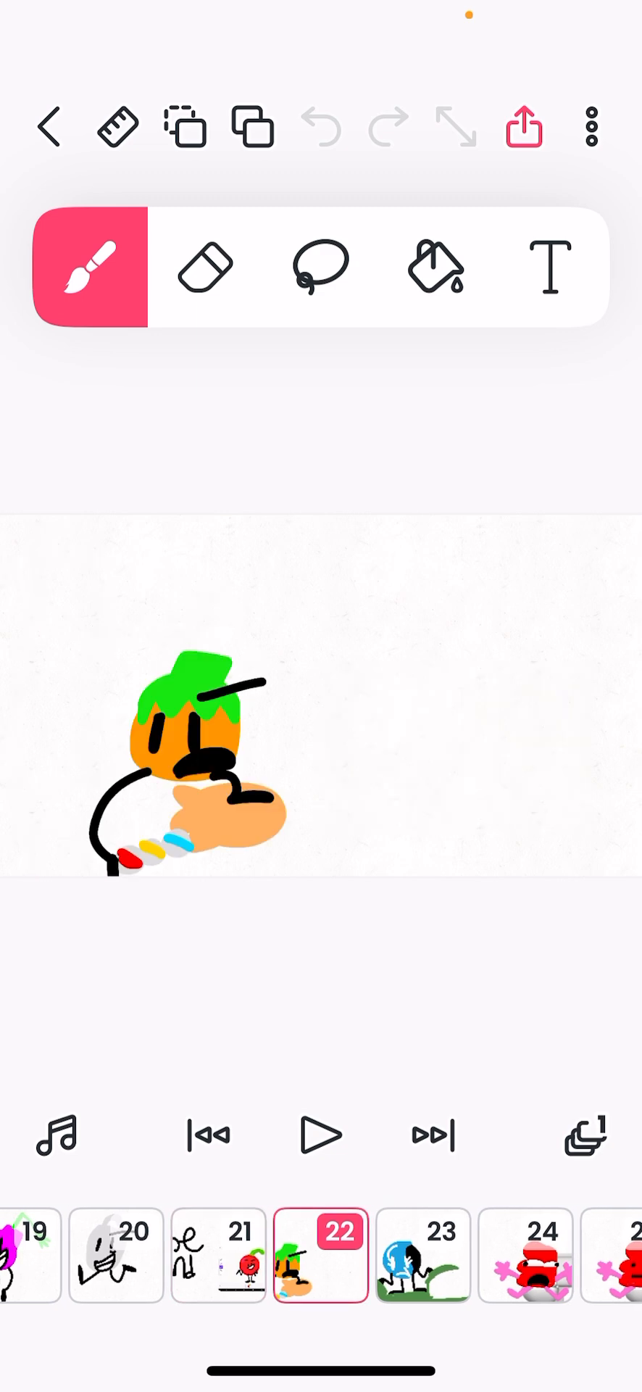
Step: Advance from frame 22 toward frame 33, the sad grey trash can alone
left_click(424, 1254)
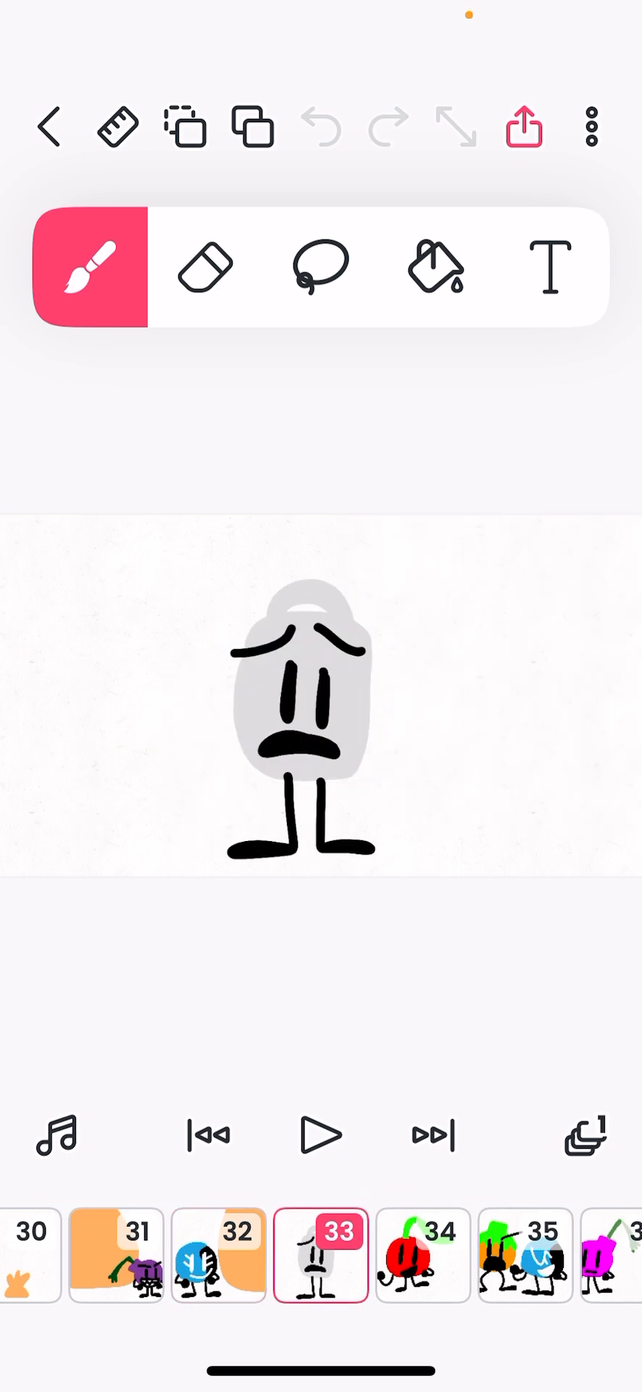
Step: Show frame 34 with the red cherry, then frame 35 with orange and blue characters
left_click(432, 1134)
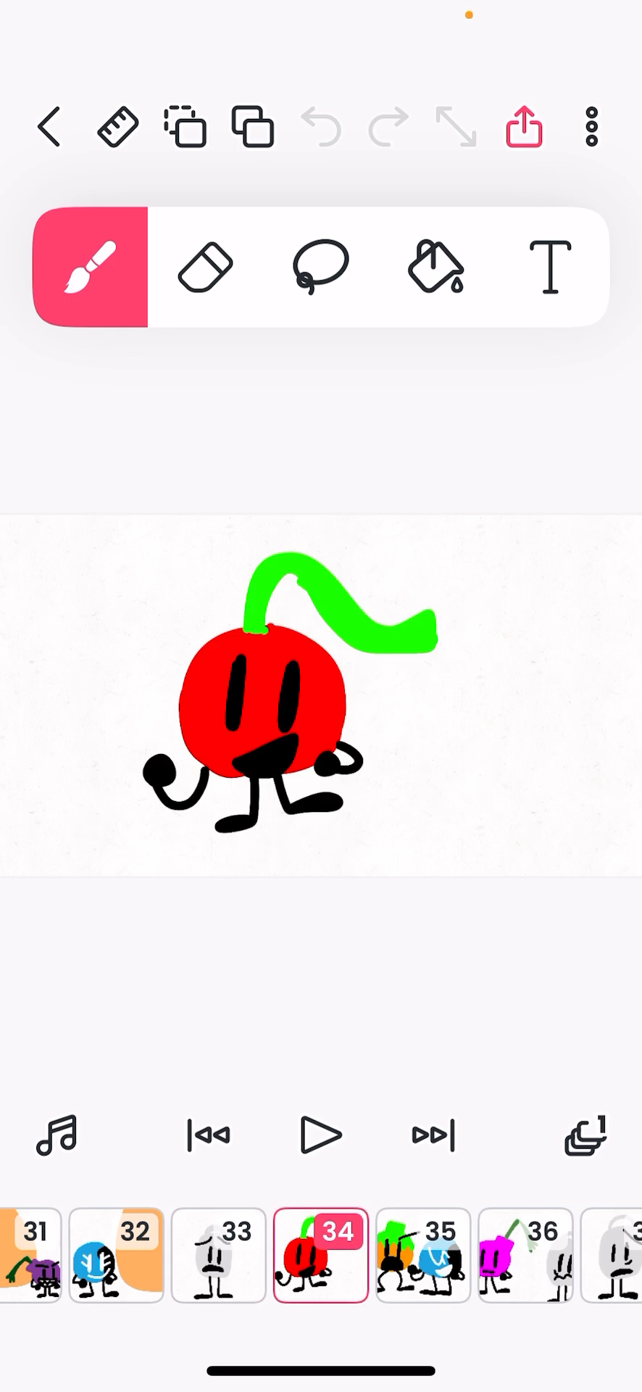
left_click(320, 1254)
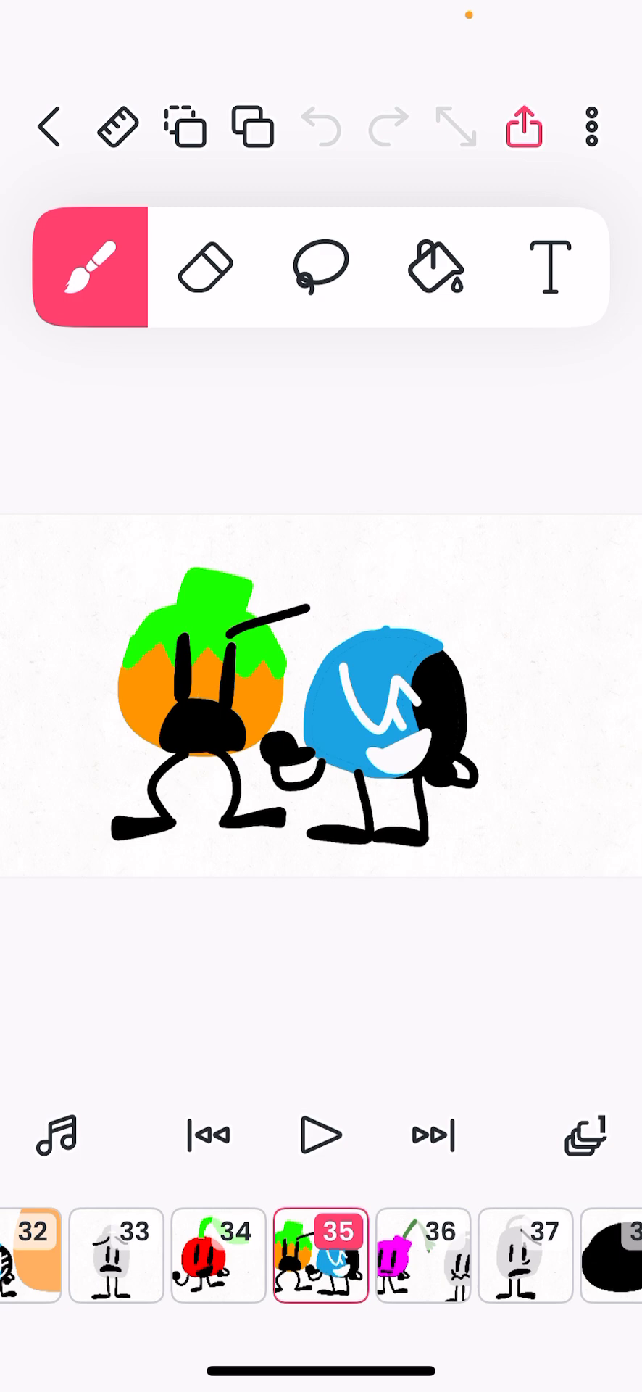
Step: Show frame 36 with the magenta character, then frame 37 with the glum trash can
left_click(432, 1133)
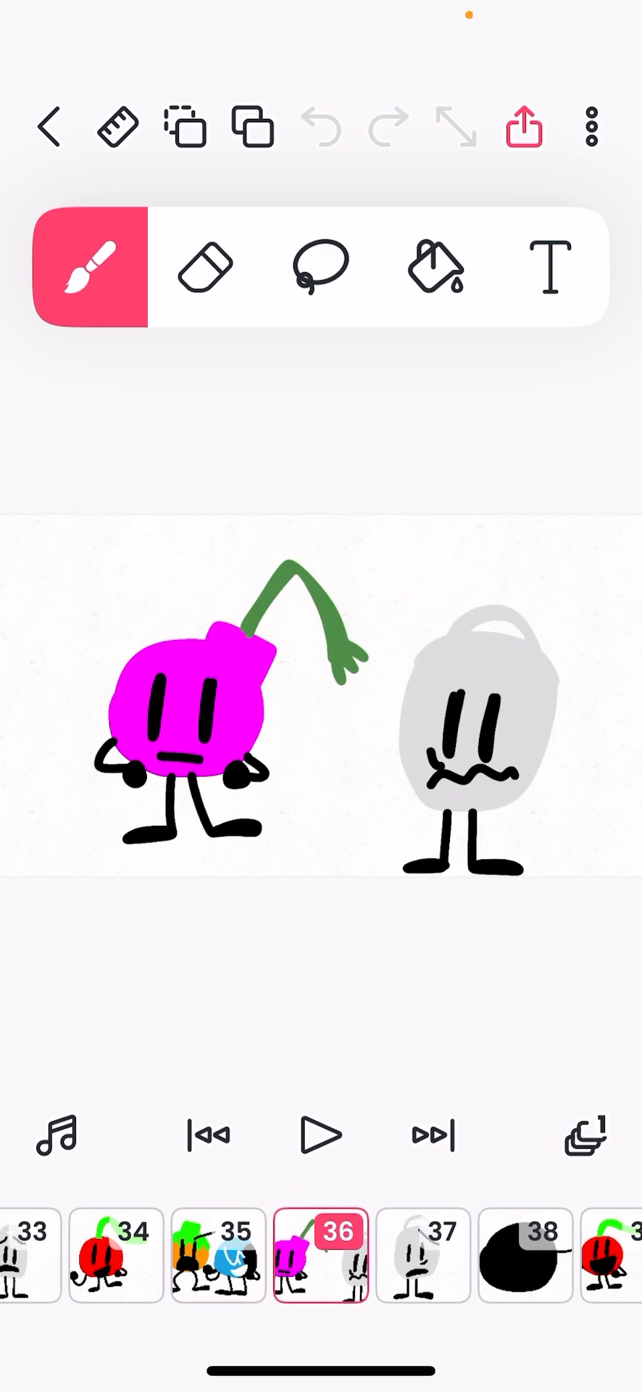
scroll("right", 3)
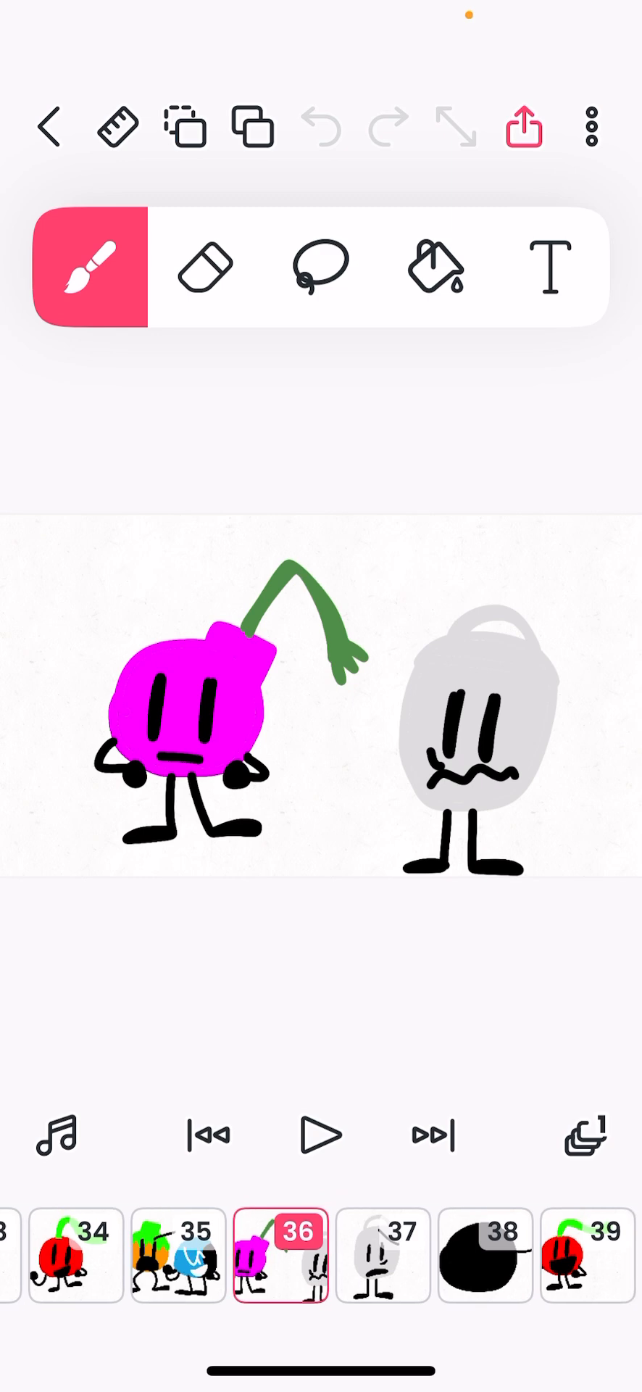
left_click(384, 1255)
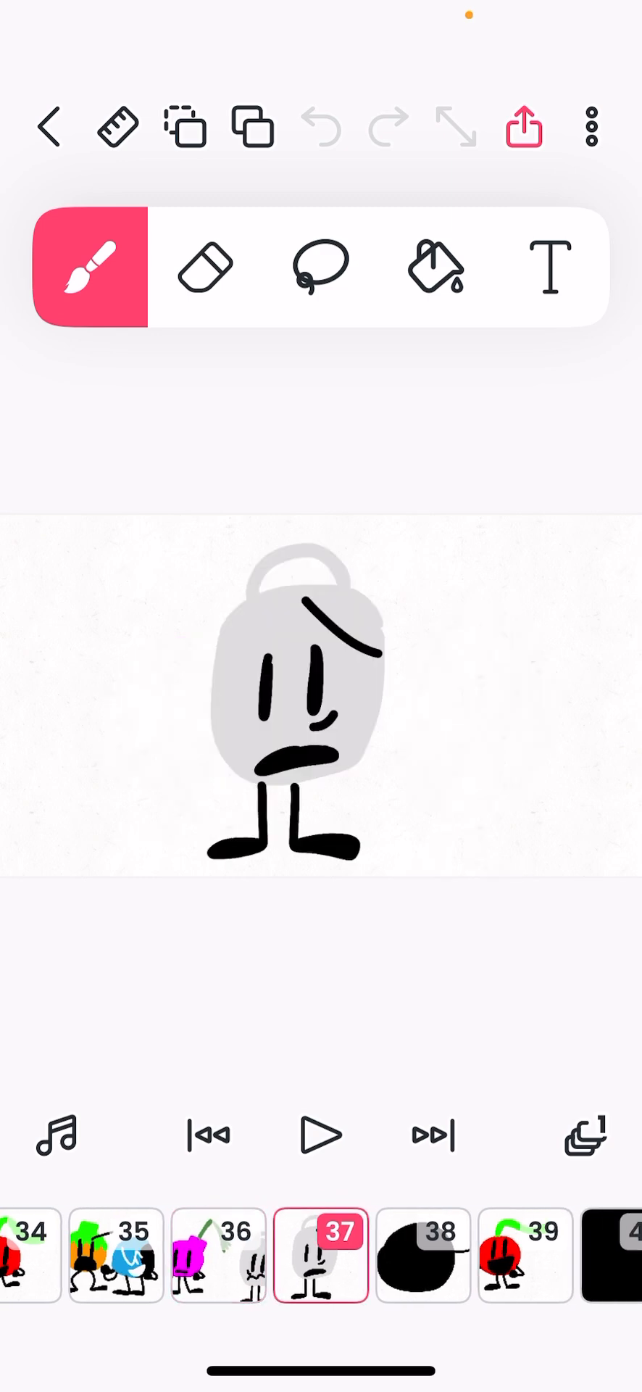